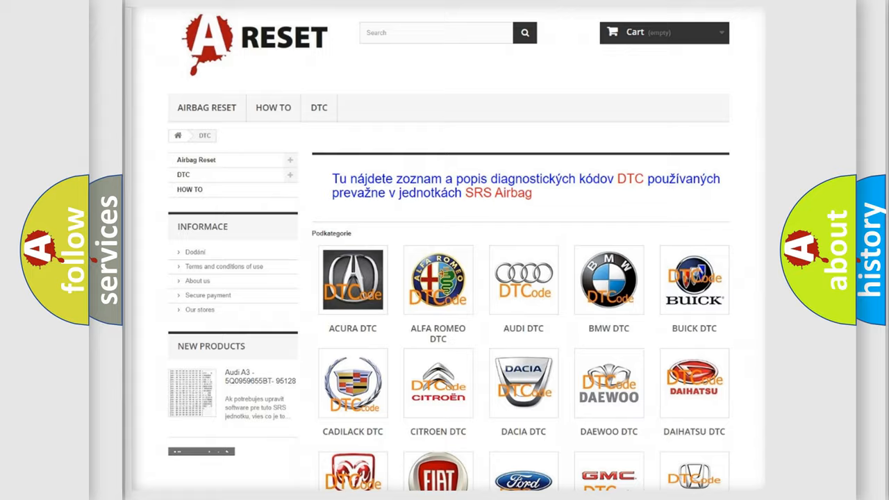
{"action": "scroll", "scroll_direction": "down", "scroll_amount": 3}
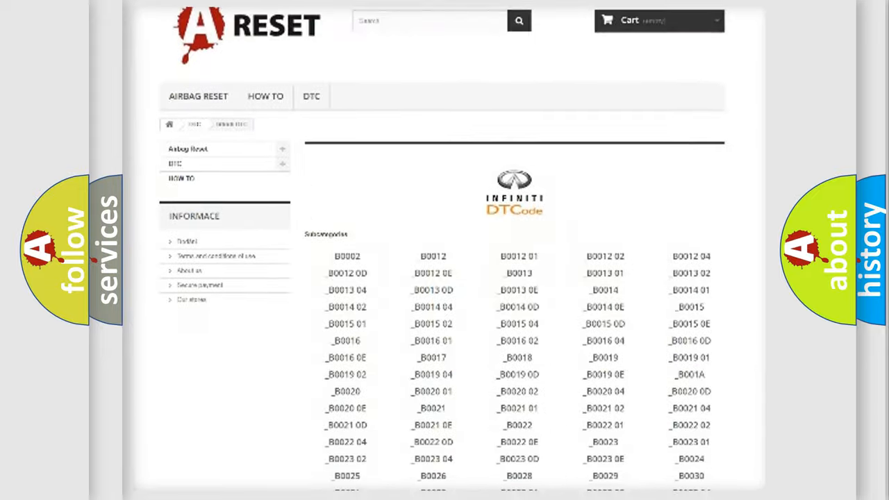
{"action": "scroll", "scroll_direction": "up", "scroll_amount": 3}
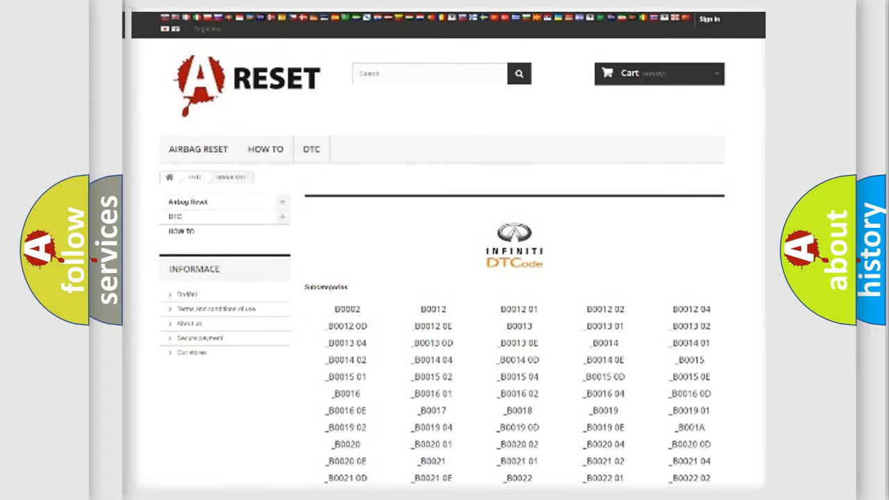